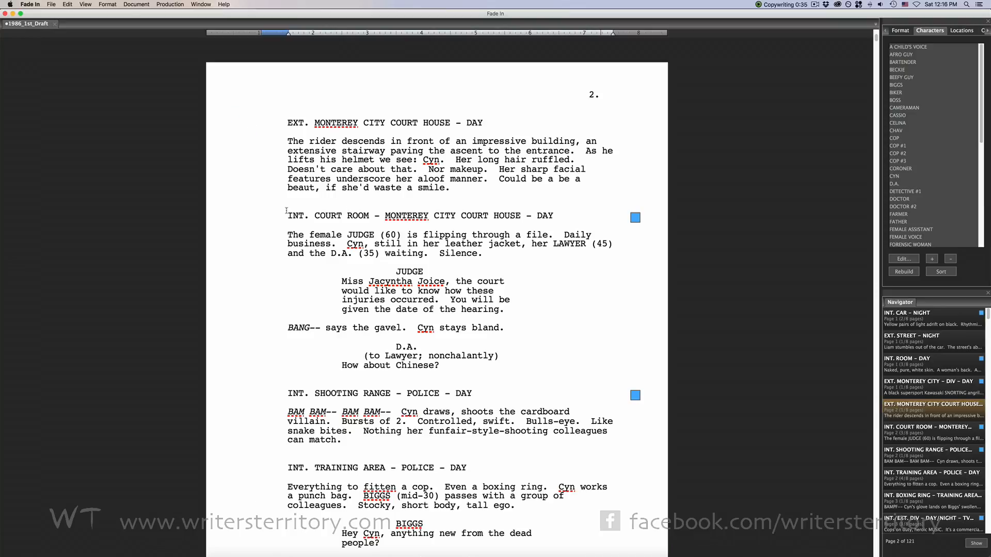
Step: Review the editing preferences in the program's Preferences dialog
left_click(32, 5)
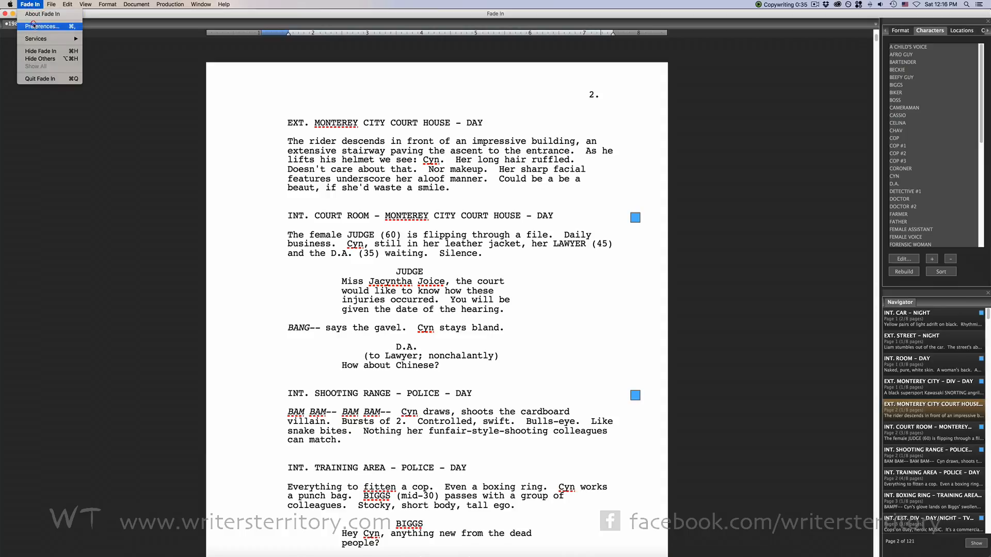
left_click(44, 27)
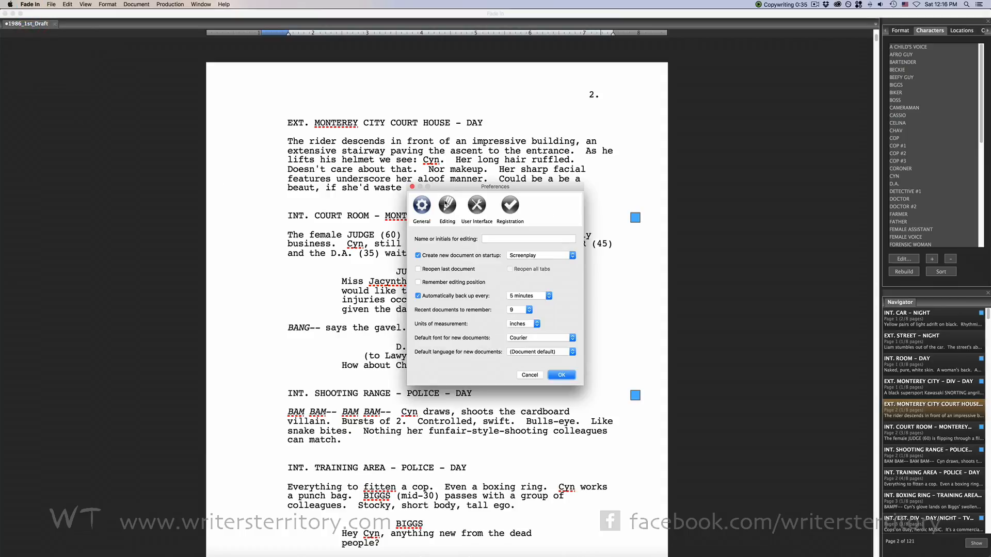
left_click(447, 205)
type("I")
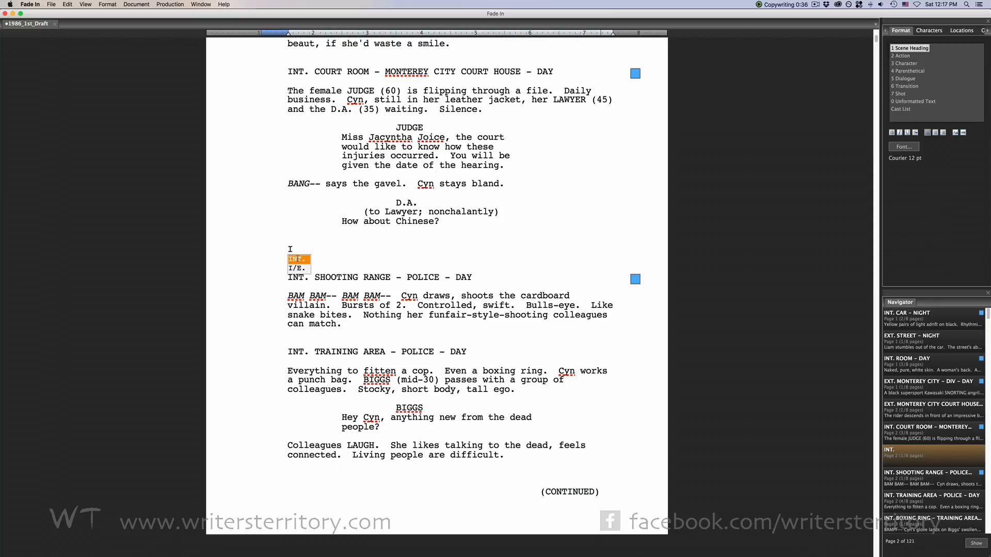
Step: Accept the INT. scene heading suggestion and show the Characters list in the sidebar
key("return")
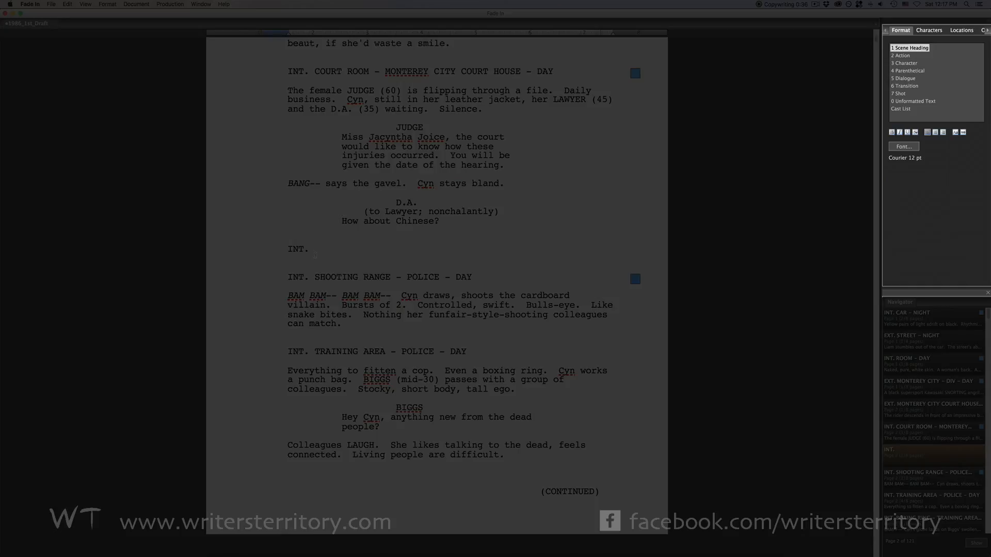
left_click(929, 30)
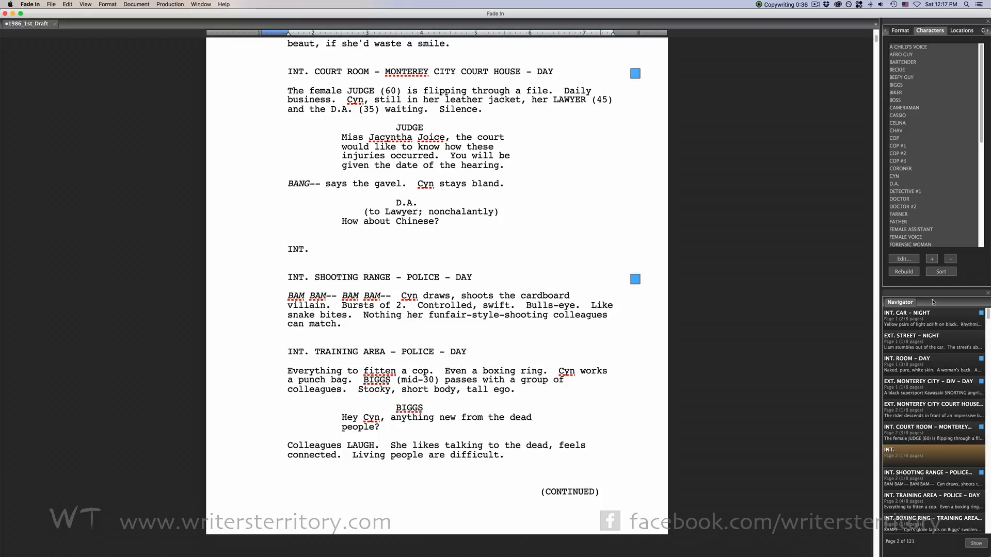
Step: Add ADDITIONAL CHARACTER to the character autocomplete list
left_click(931, 258)
type("ADDITIONAL CHARAC")
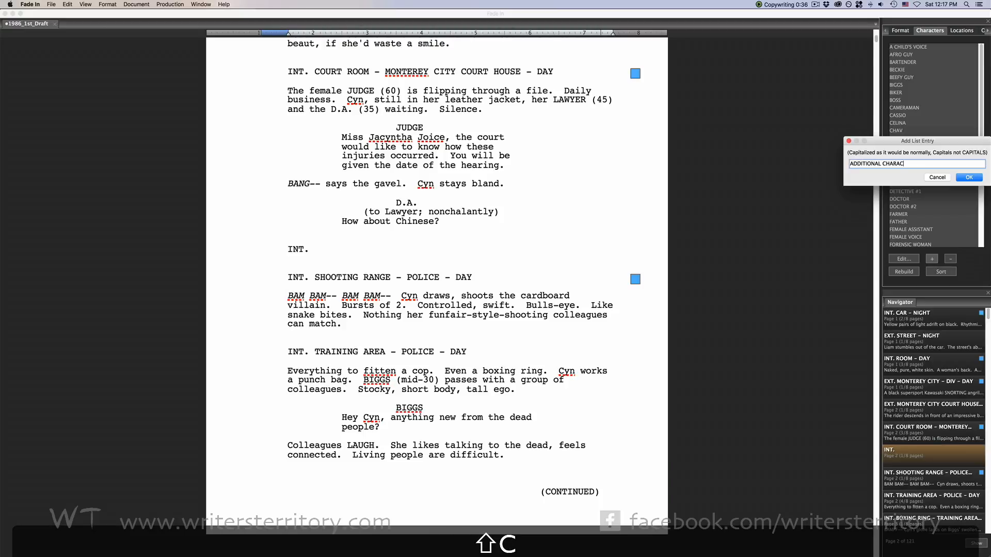
type("D")
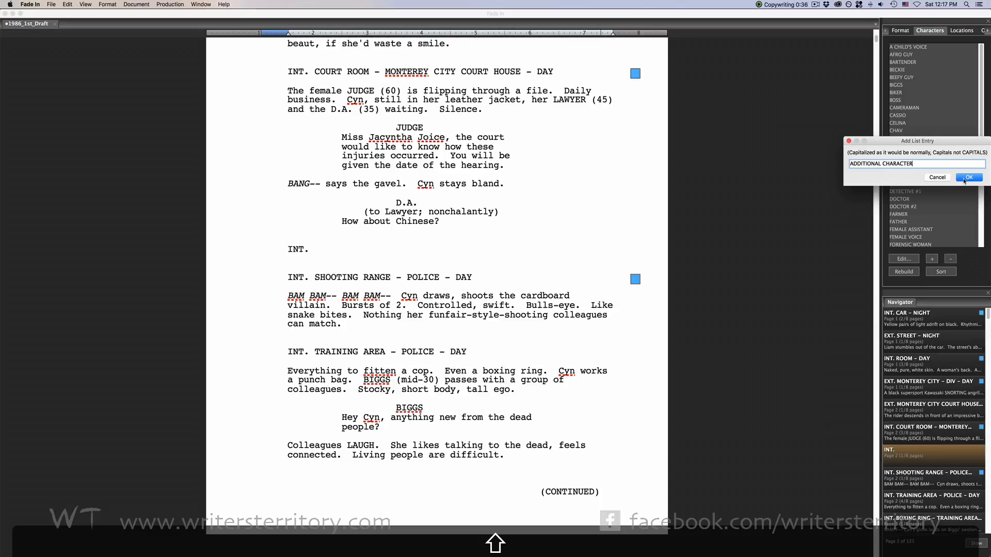
left_click(969, 177)
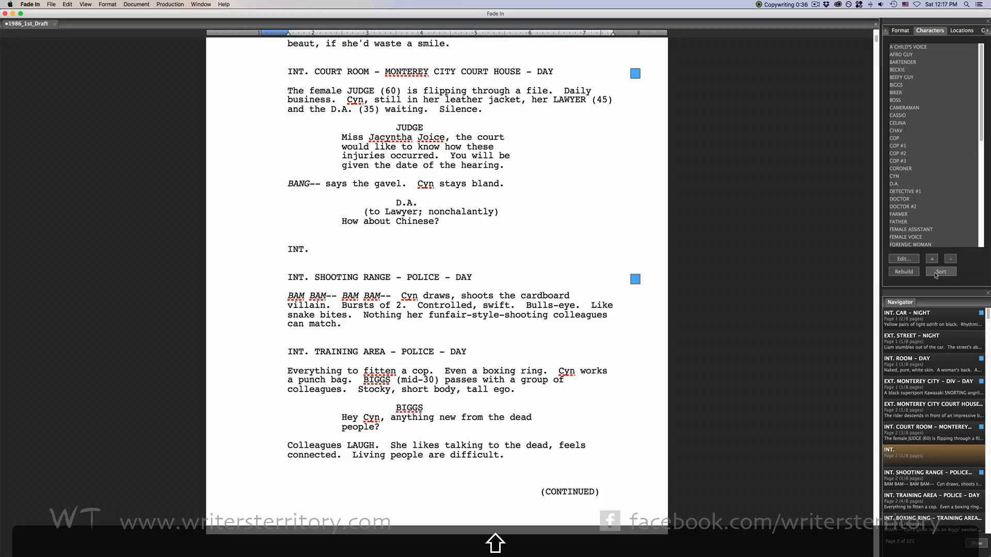
Step: Sort the character list alphabetically, then rebuild it from the script
left_click(903, 271)
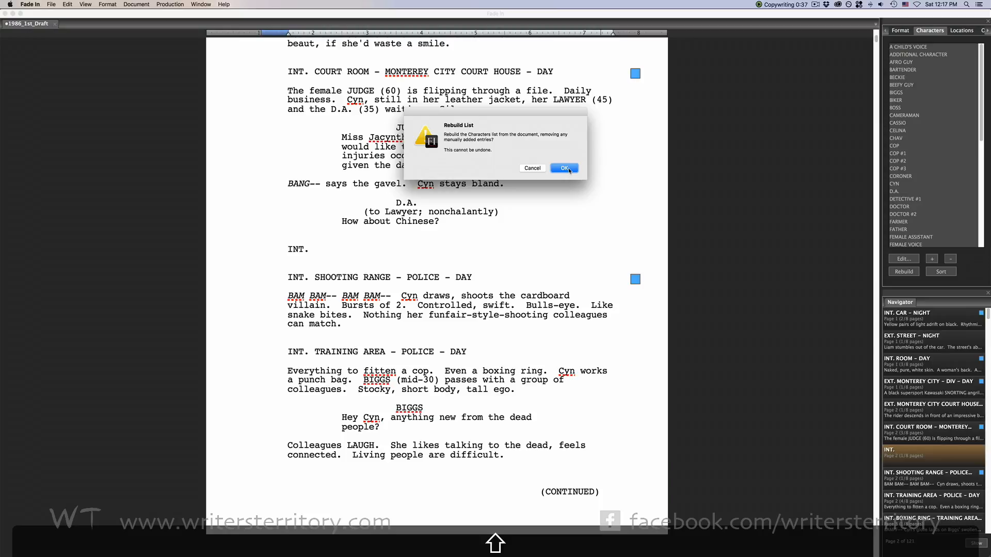
left_click(563, 168)
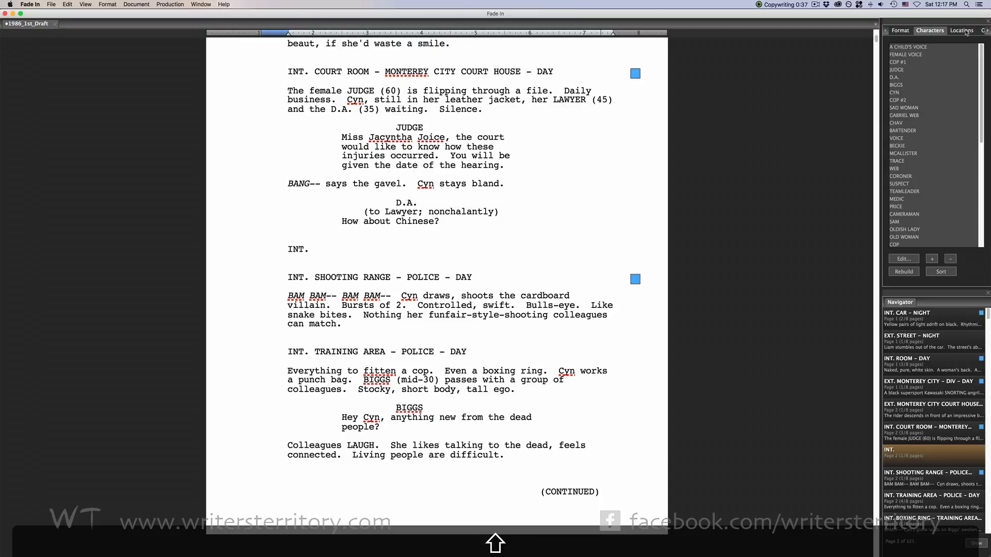
left_click(967, 30)
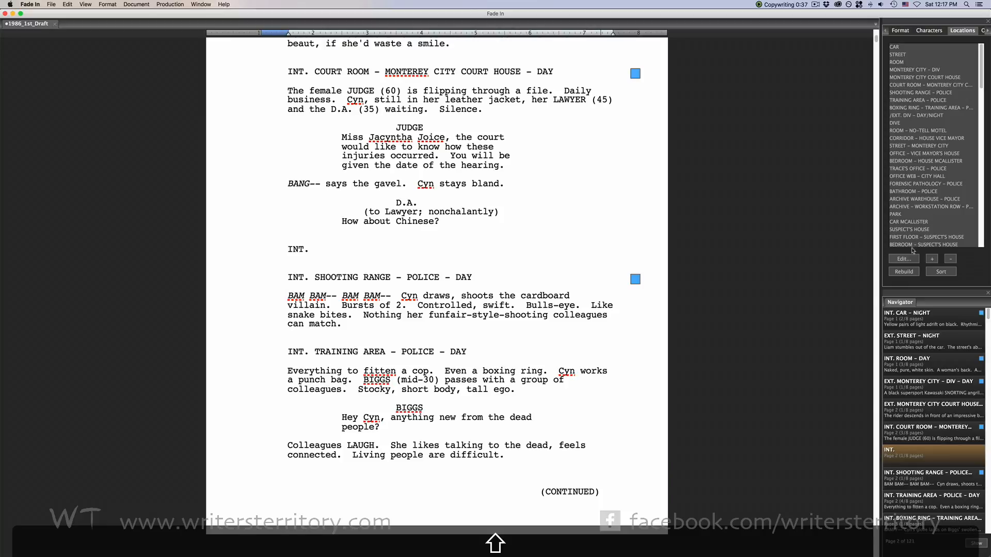
Step: Rename the CAR entry in the Locations list to the new name starting with BL
left_click(894, 46)
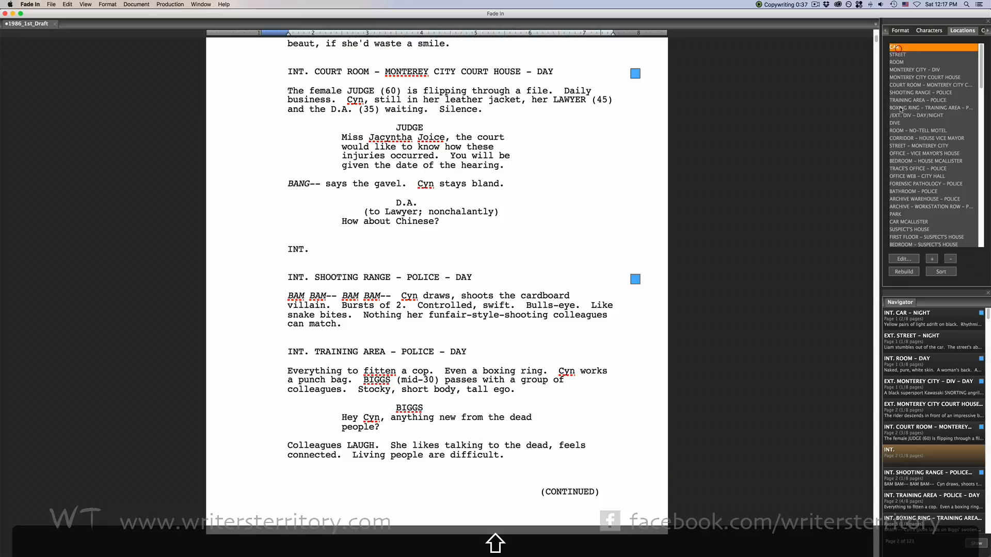
left_click(903, 258)
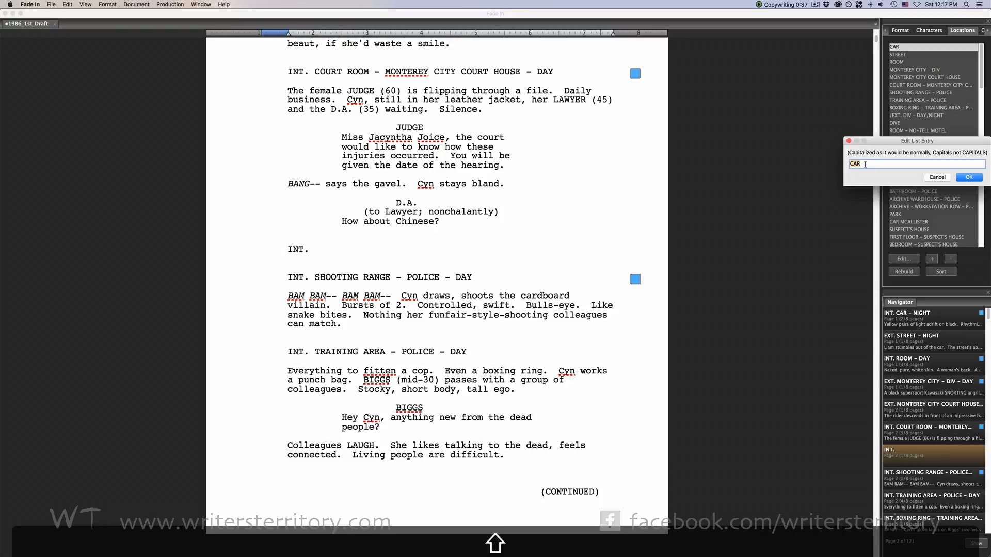
type("BL")
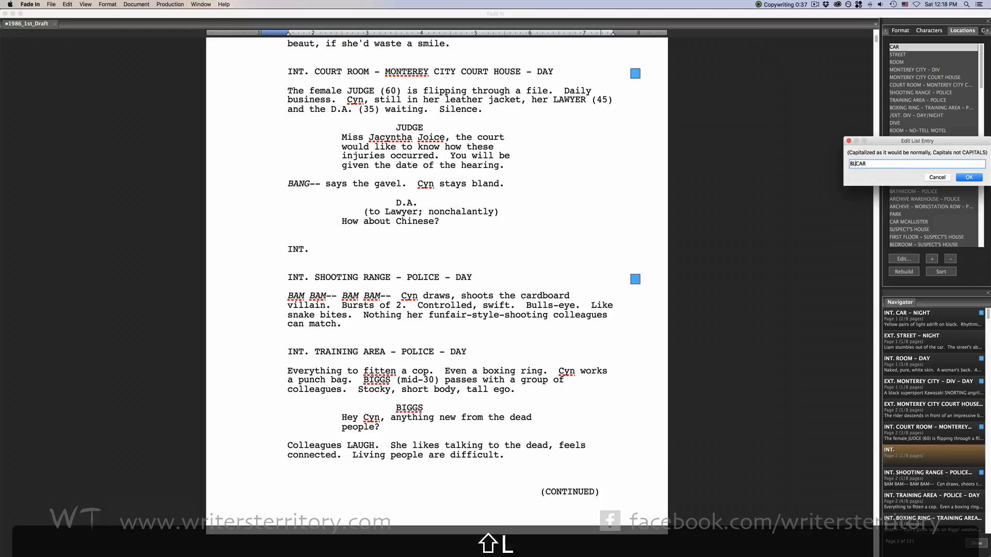
left_click(968, 178)
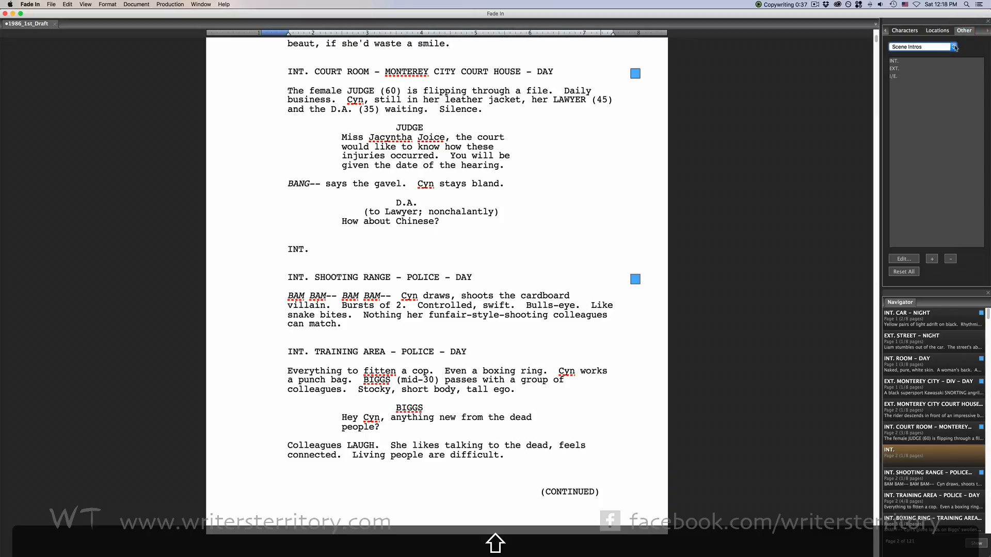
Step: Choose the Transitions list under Other and reset it to its default entries
left_click(954, 46)
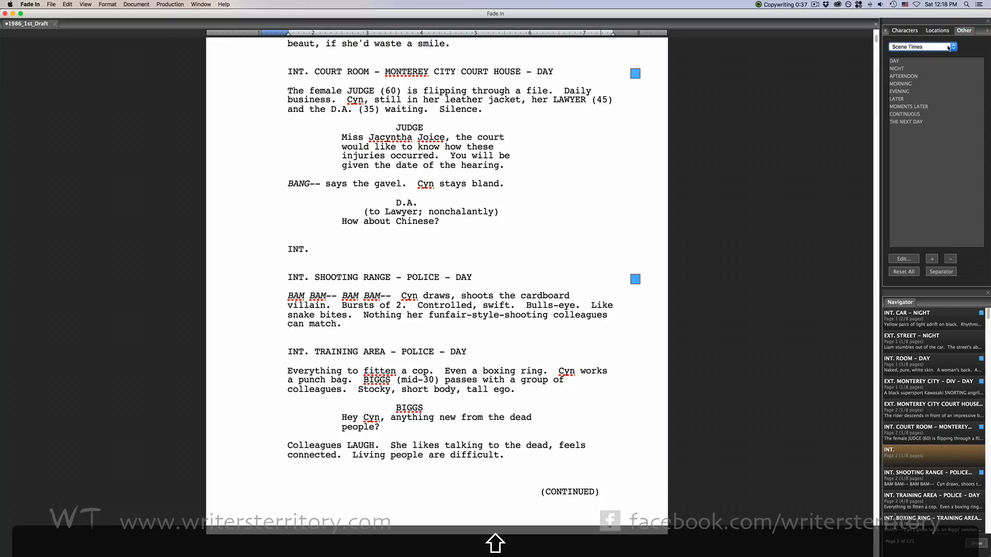
left_click(952, 46)
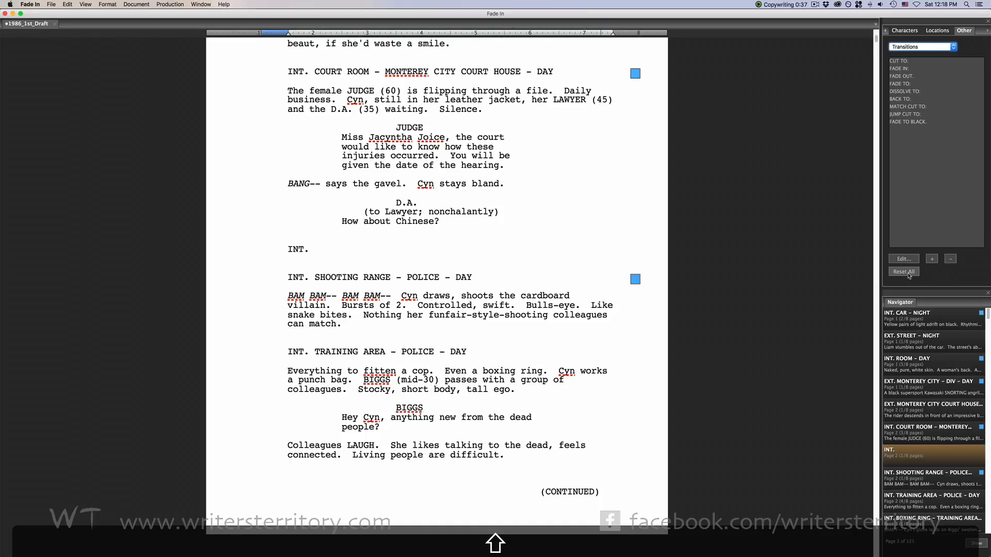
left_click(904, 272)
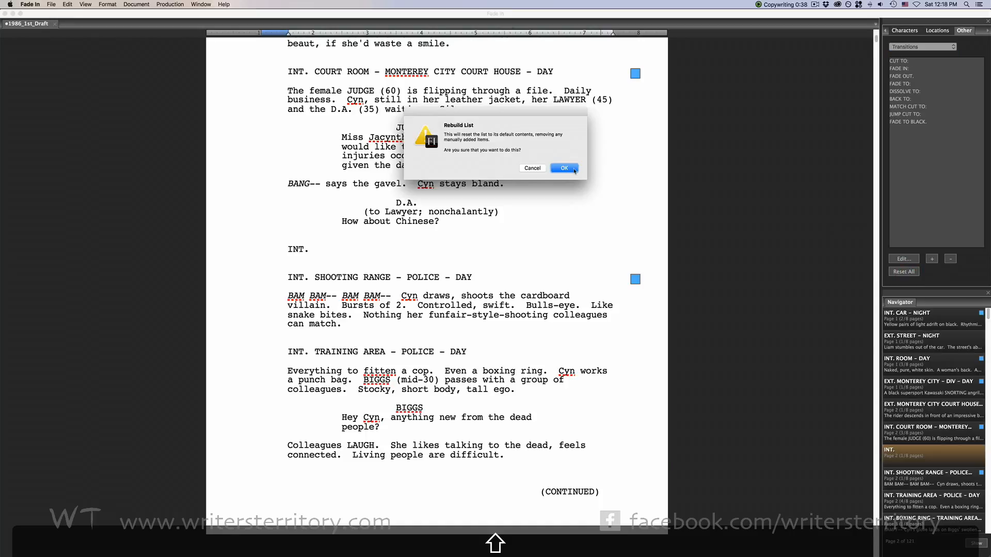
left_click(564, 167)
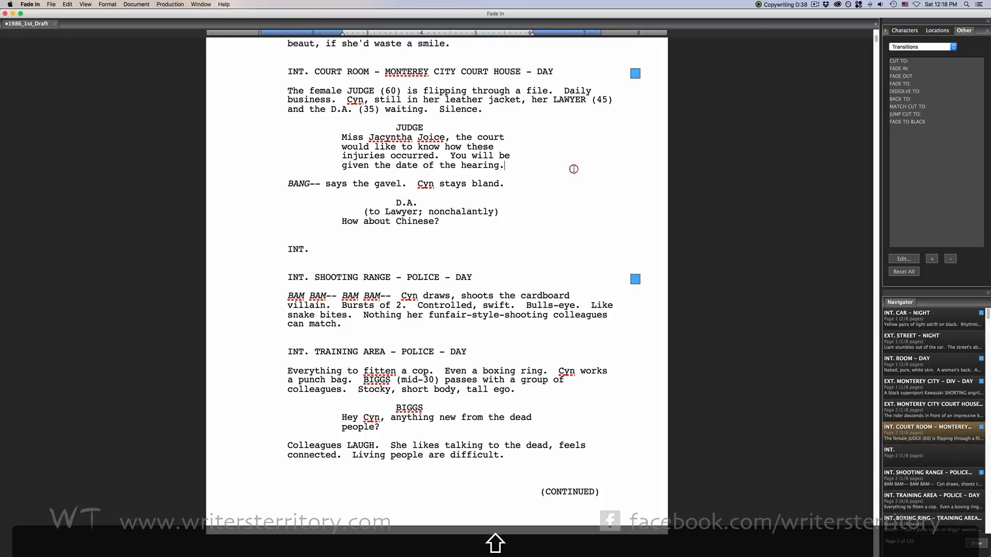